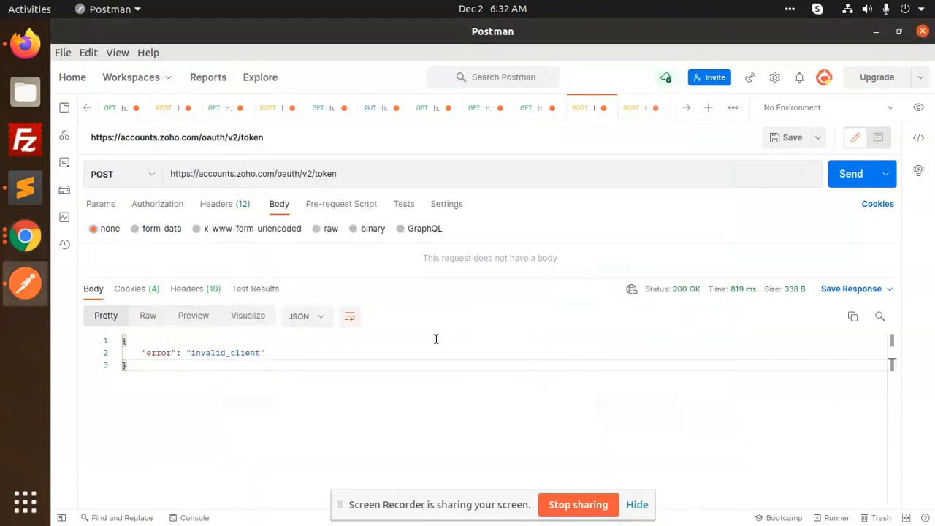
- Select the invalid_client error, then review the token request's grant_type and client_id headers
double_click(225, 353)
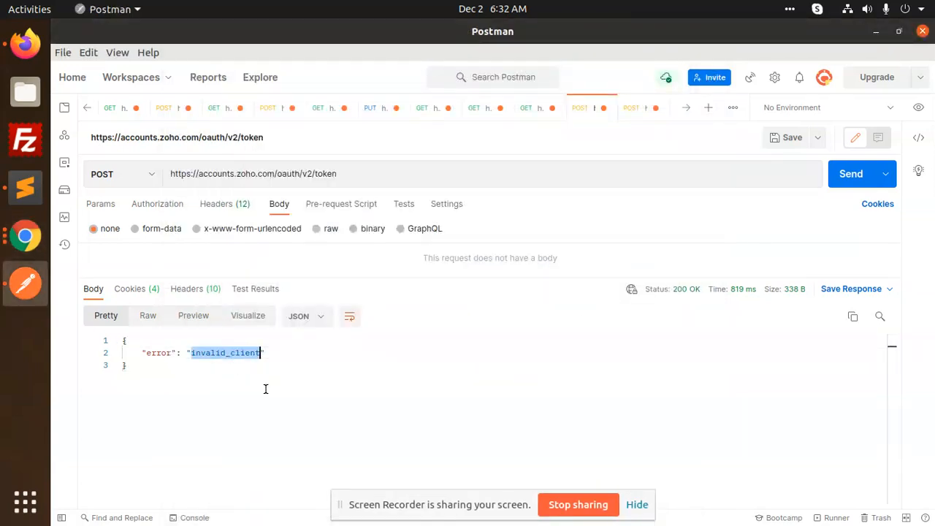
mouse_move(400, 386)
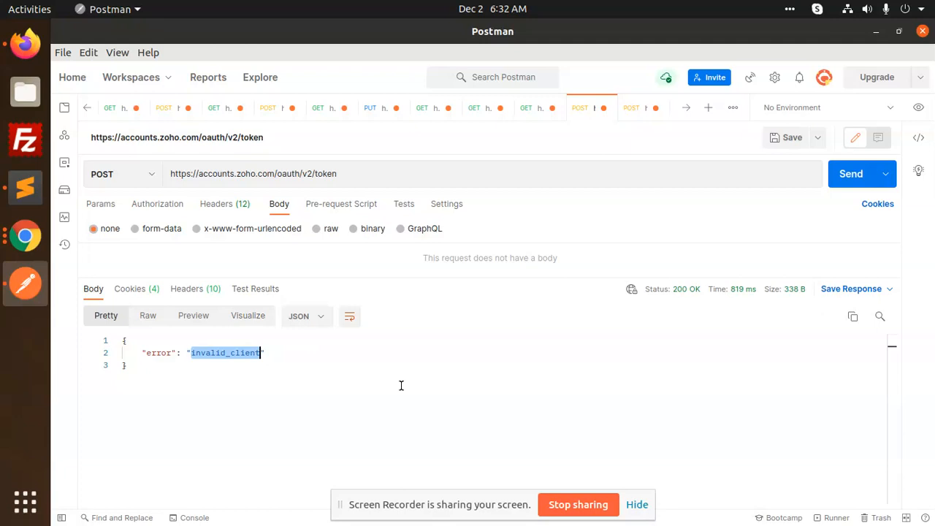
mouse_move(346, 338)
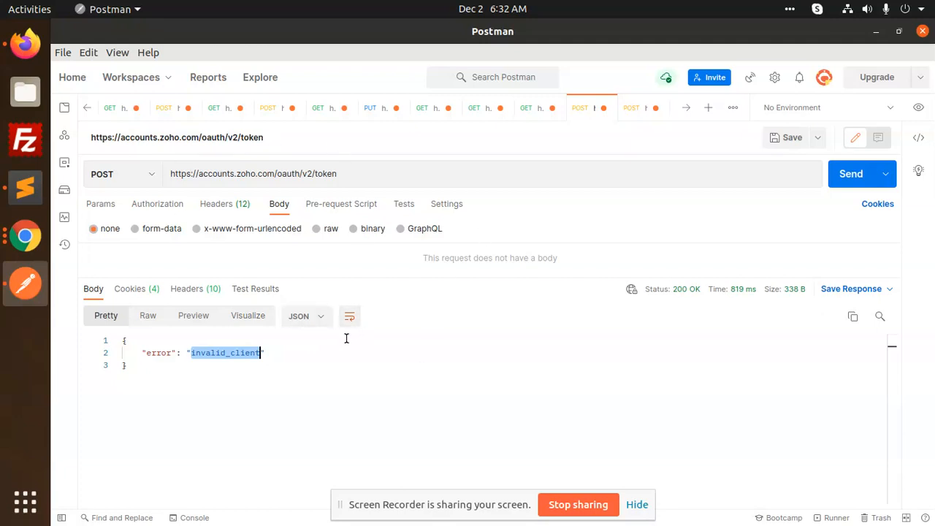
click(216, 203)
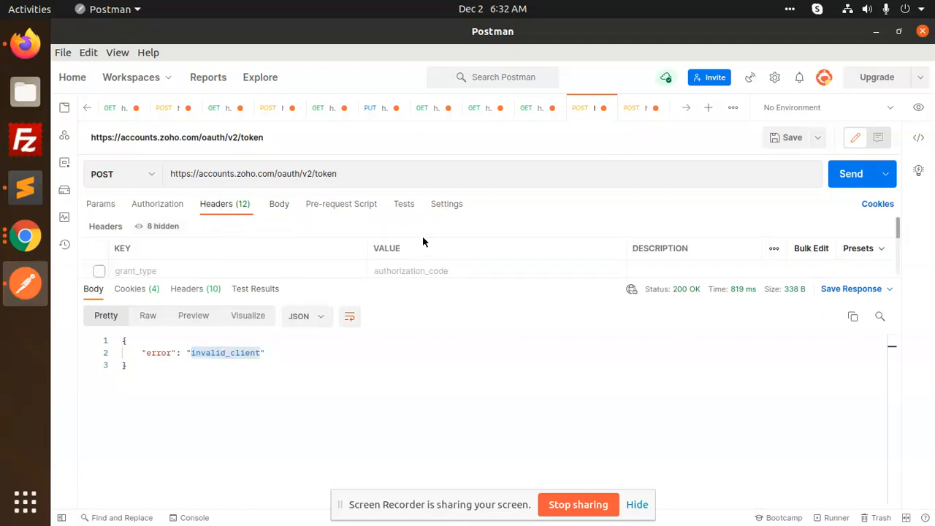
scroll(down, 3)
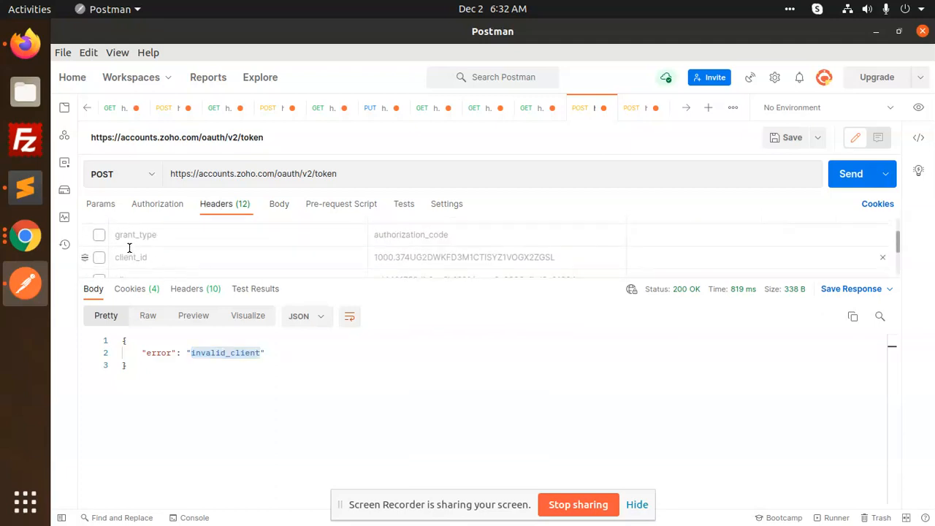
mouse_move(277, 241)
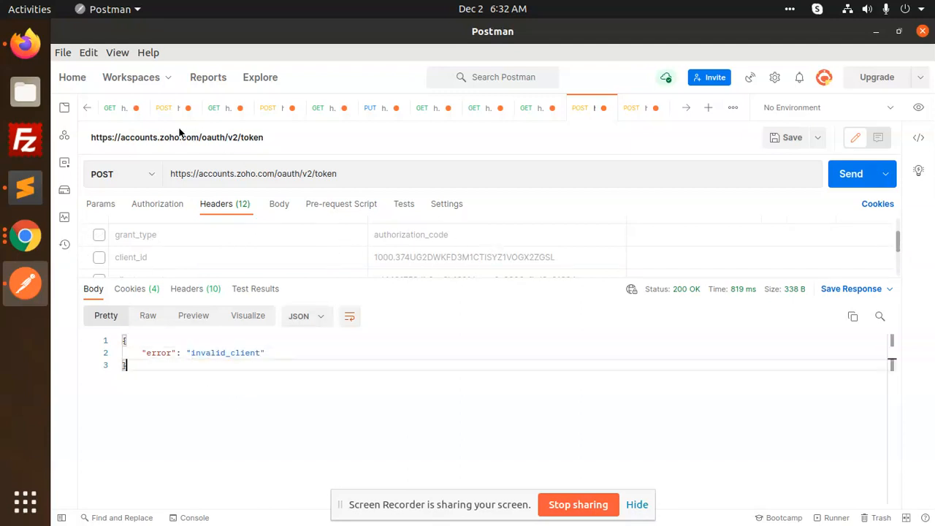
mouse_move(102, 173)
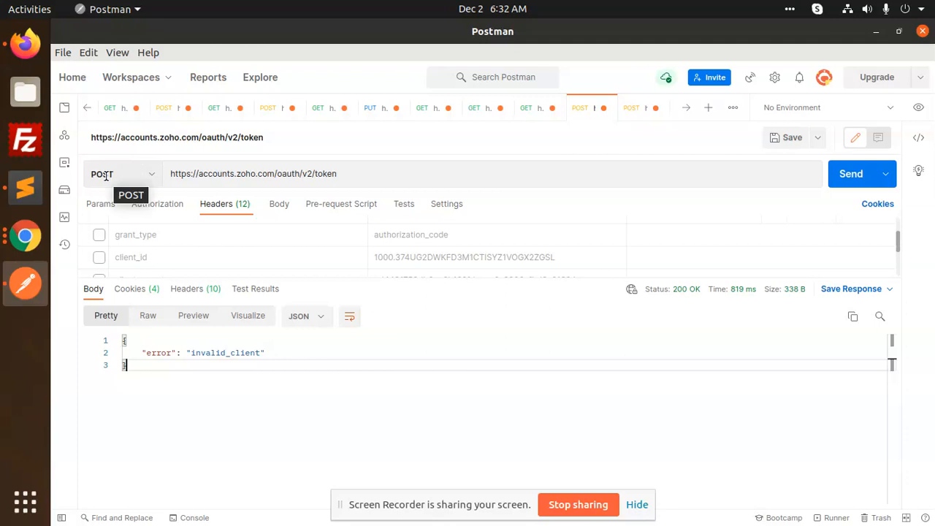
mouse_move(101, 203)
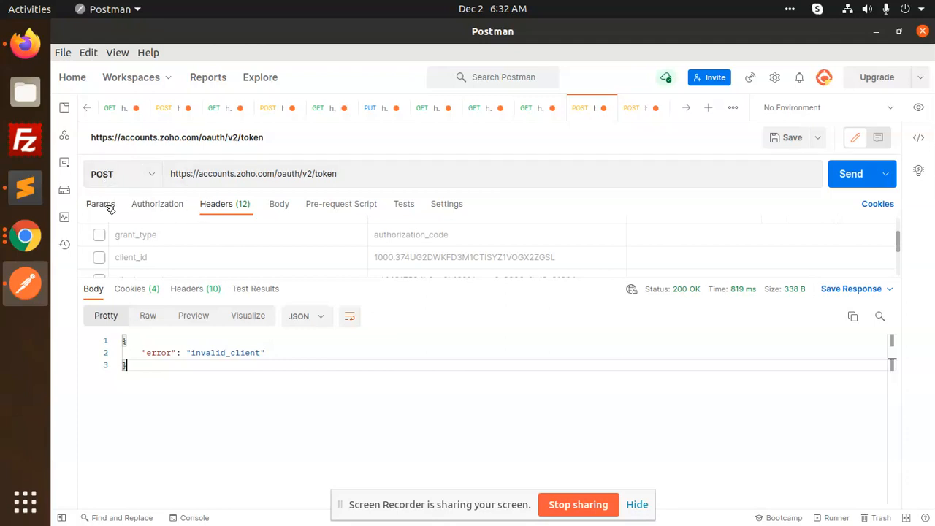
- Send the token parameters as an x-www-form-urlencoded body, now getting invalid_code
click(279, 204)
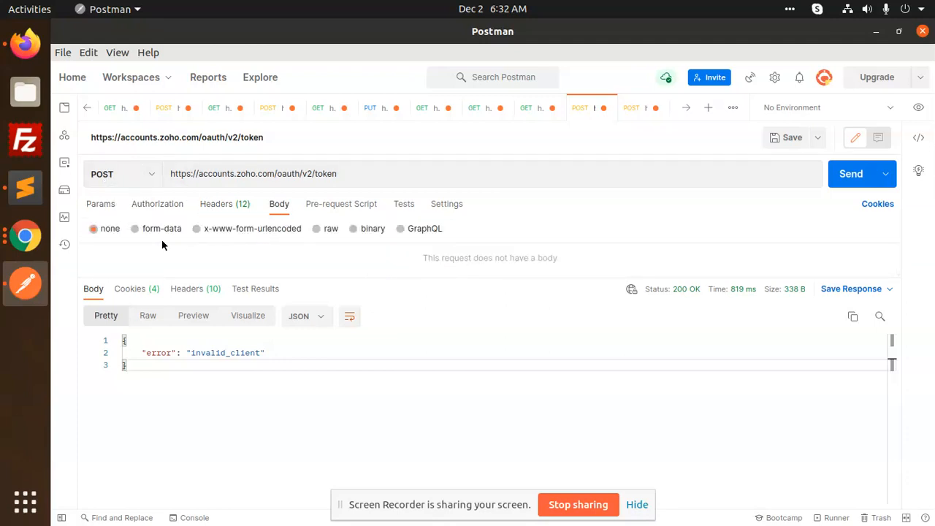
click(196, 228)
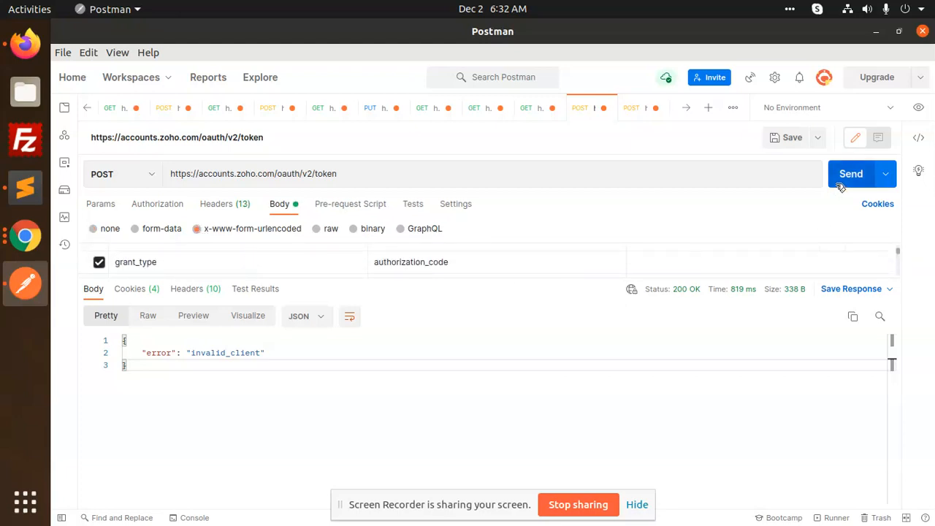
click(851, 173)
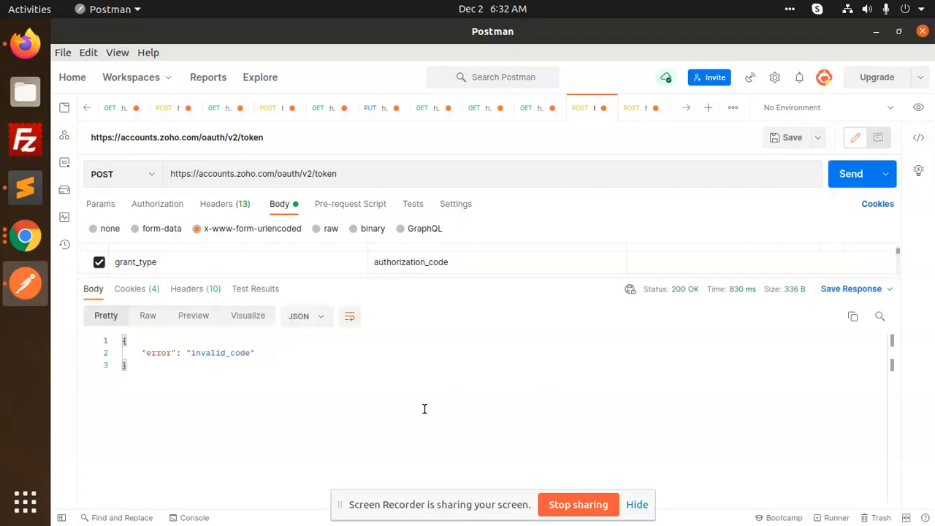
mouse_move(162, 229)
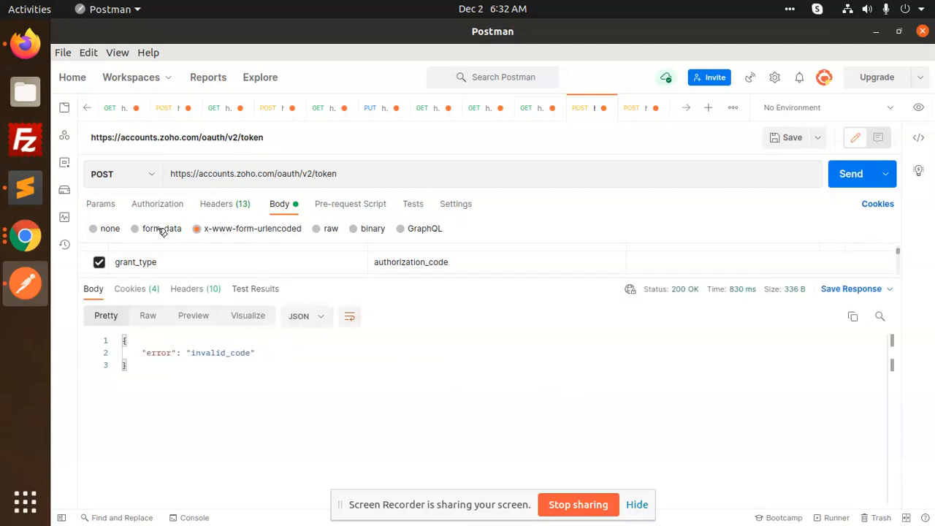
click(135, 228)
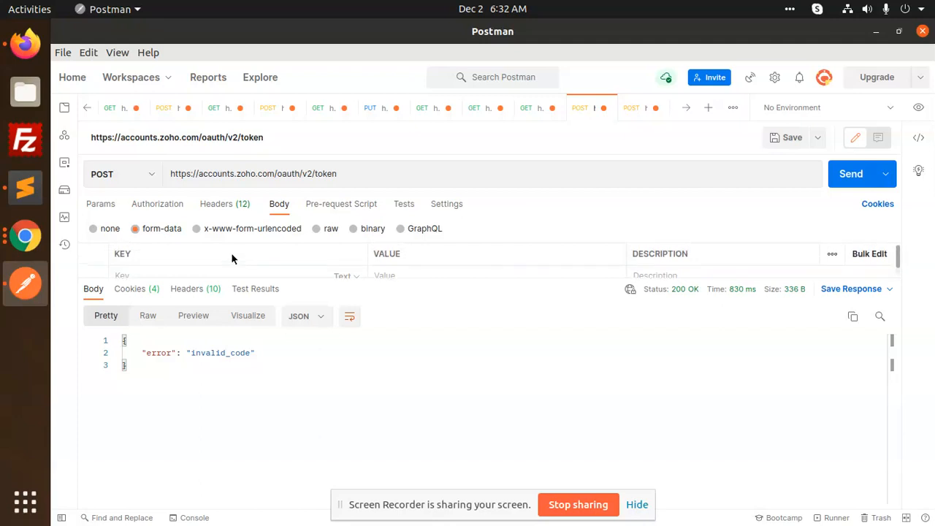
click(196, 228)
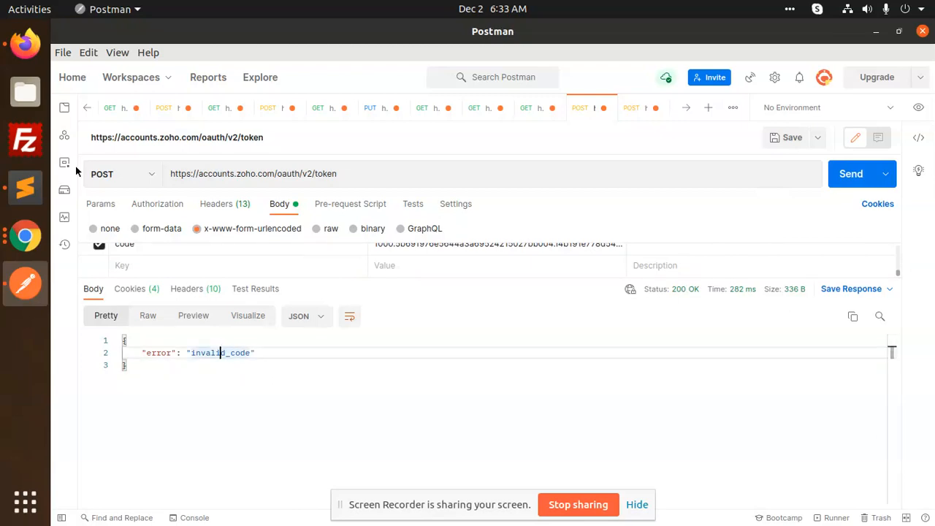
mouse_move(25, 43)
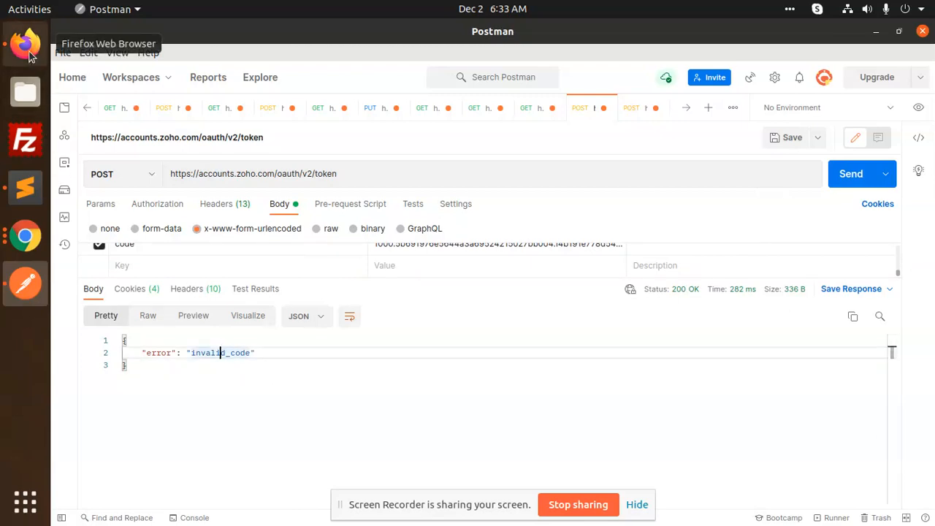
- View the Self Client's Client ID and Client Secret in Zoho API Console
click(25, 43)
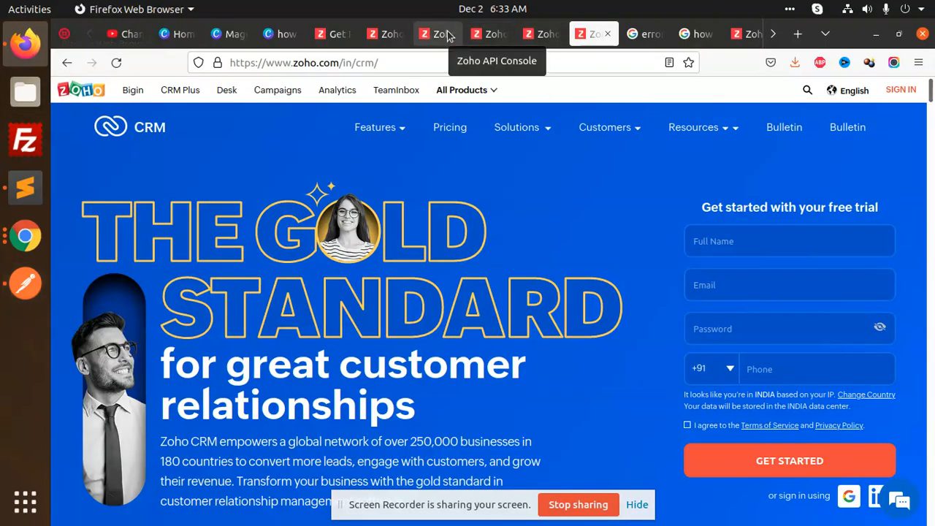
click(437, 34)
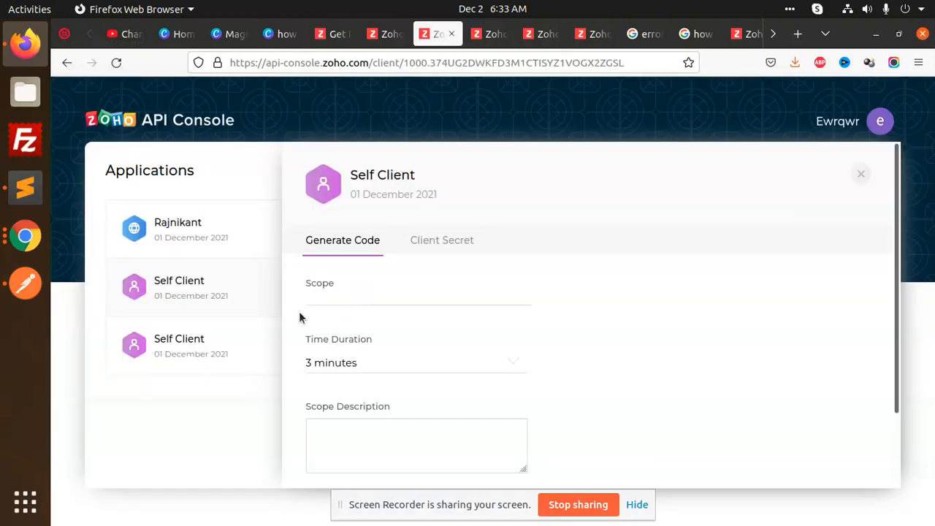
click(441, 239)
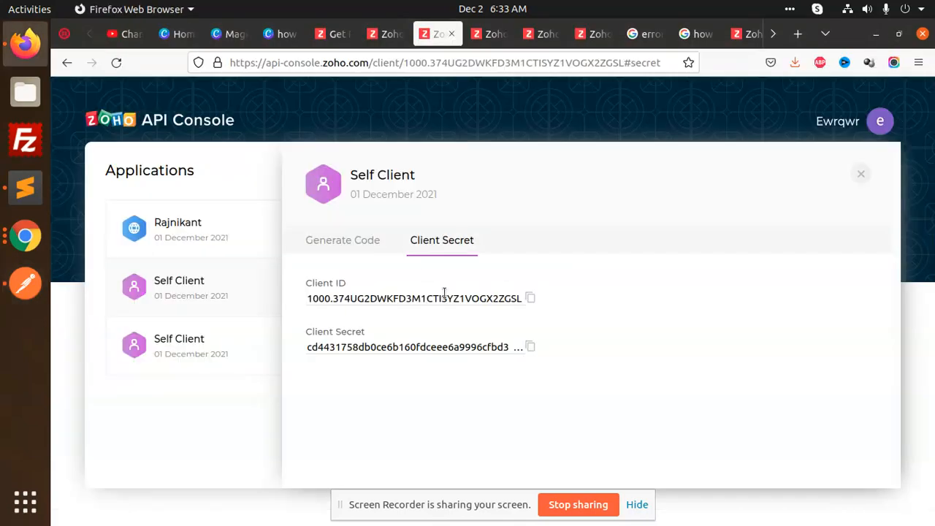
click(342, 240)
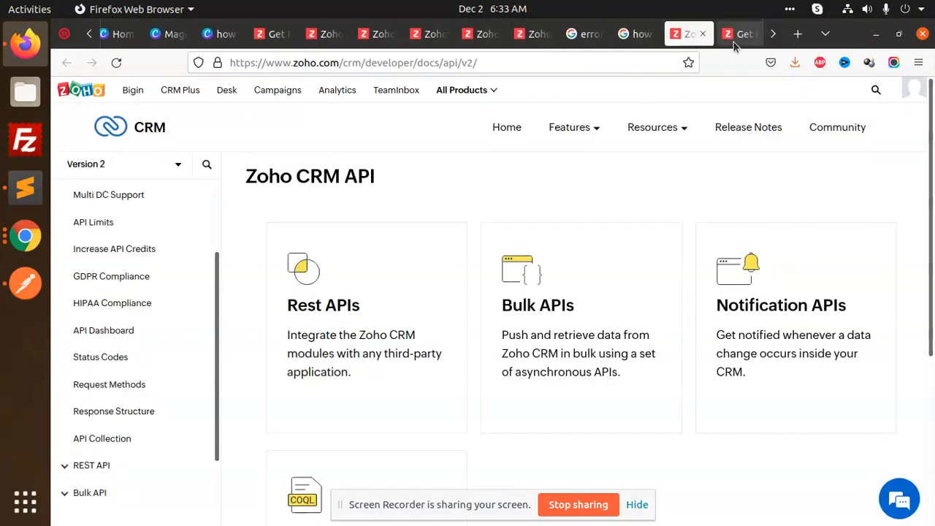
- Check the Modules API docs and Accounts page, then return to the Self Client
click(736, 34)
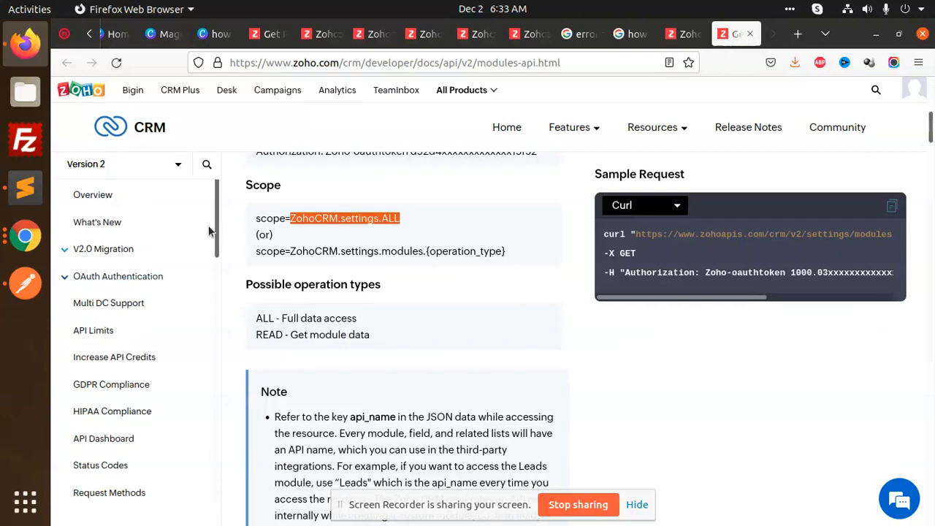
click(424, 34)
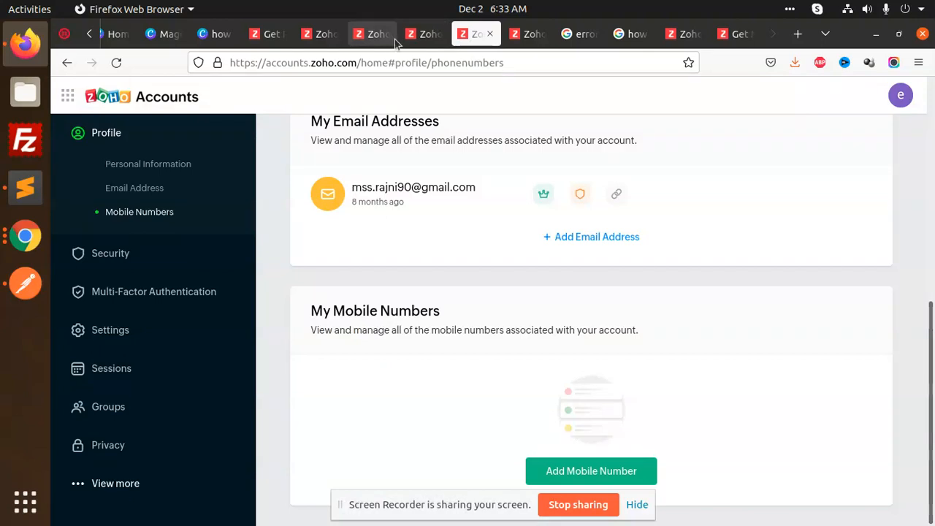
click(372, 33)
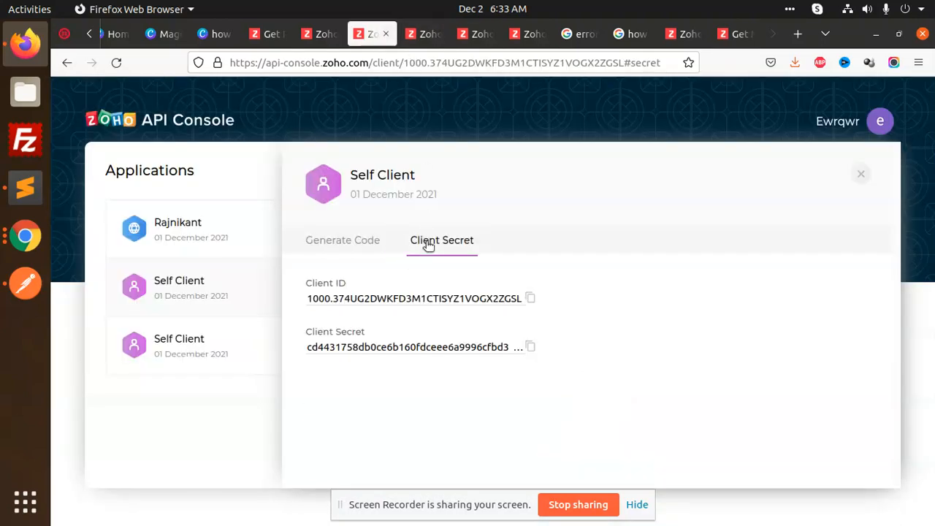
- Generate a grant code: scope ZohoCRM.settings.ALL, 10 minutes, description 'test', org Asdgag
click(343, 240)
text(t)
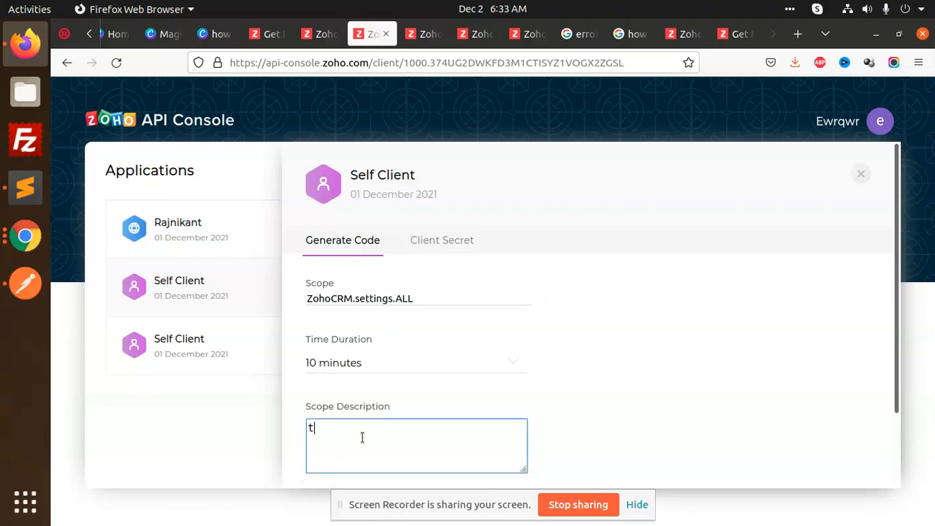
text(est)
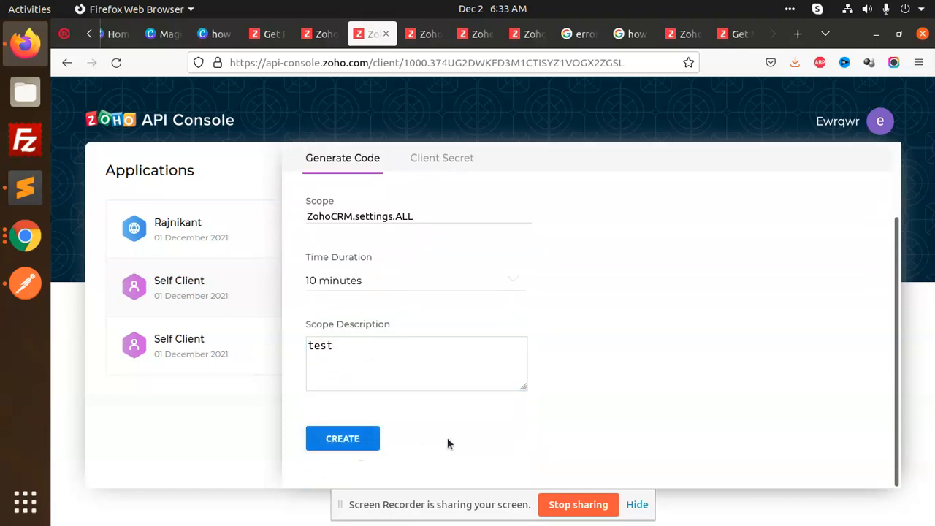
click(342, 439)
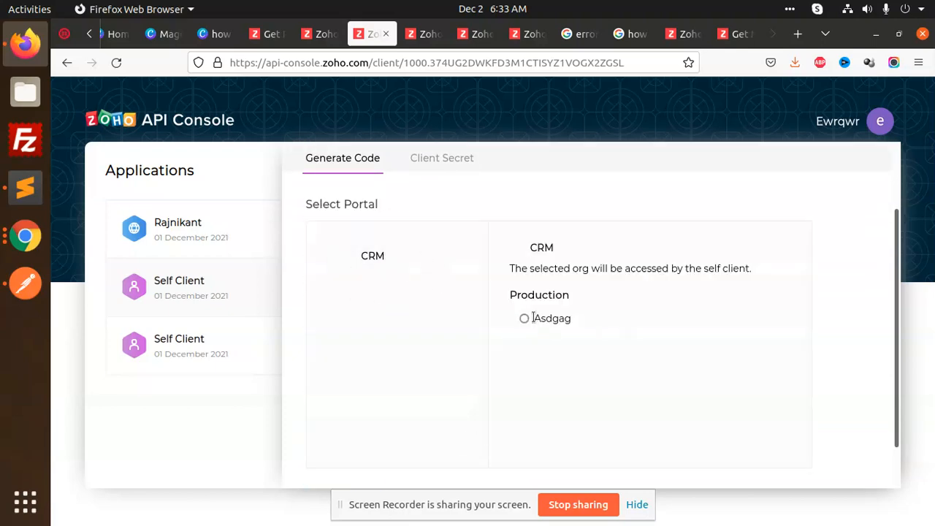
click(524, 317)
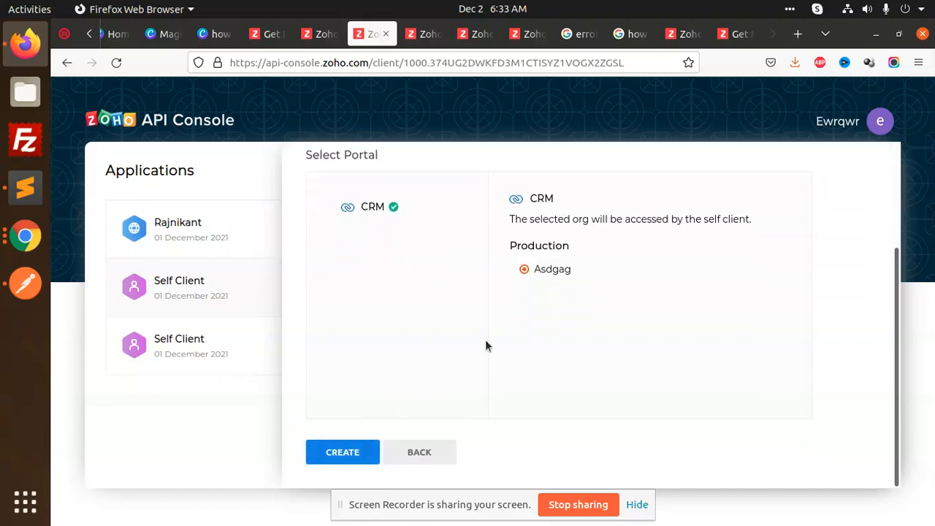
mouse_move(534, 343)
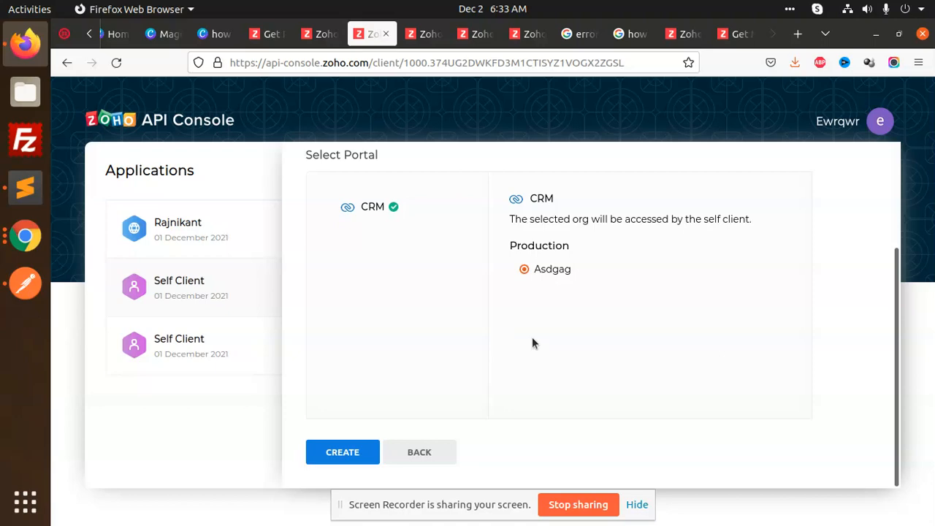
mouse_move(458, 407)
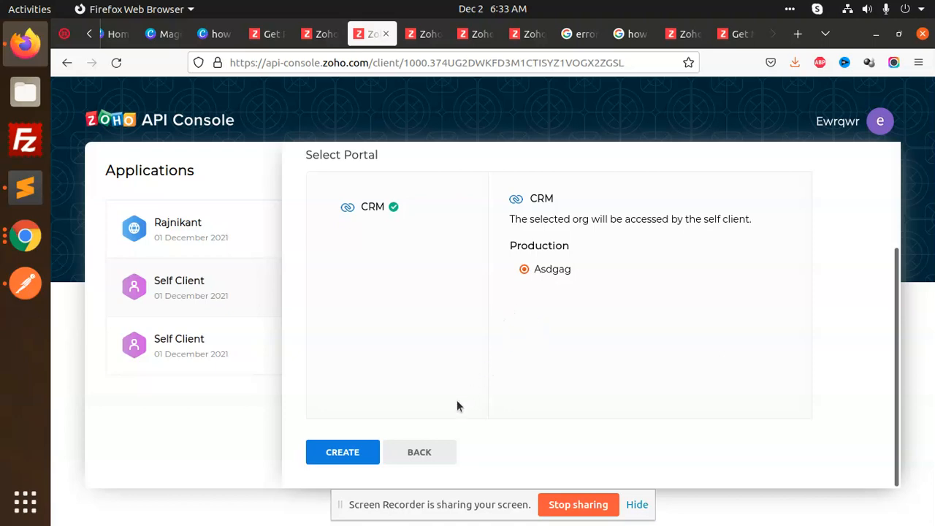
mouse_move(407, 395)
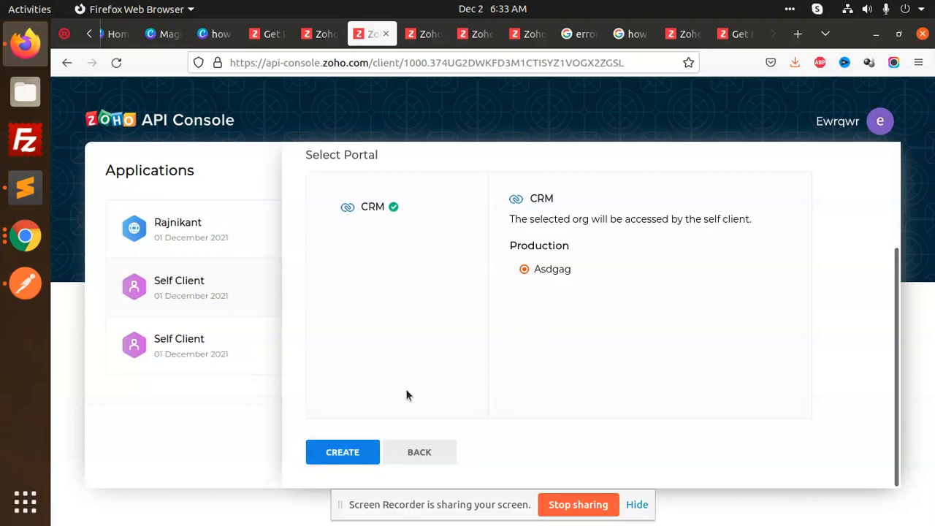
mouse_move(515, 344)
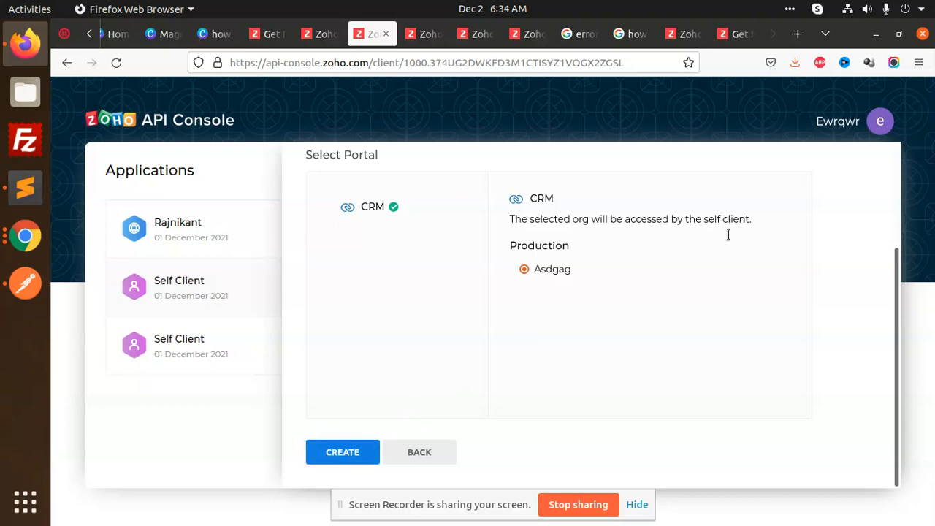
click(342, 451)
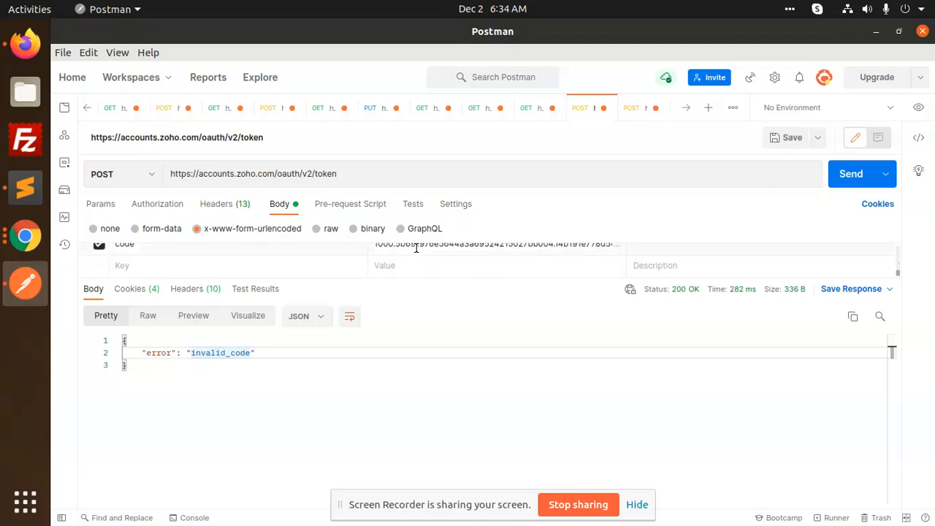
mouse_move(583, 265)
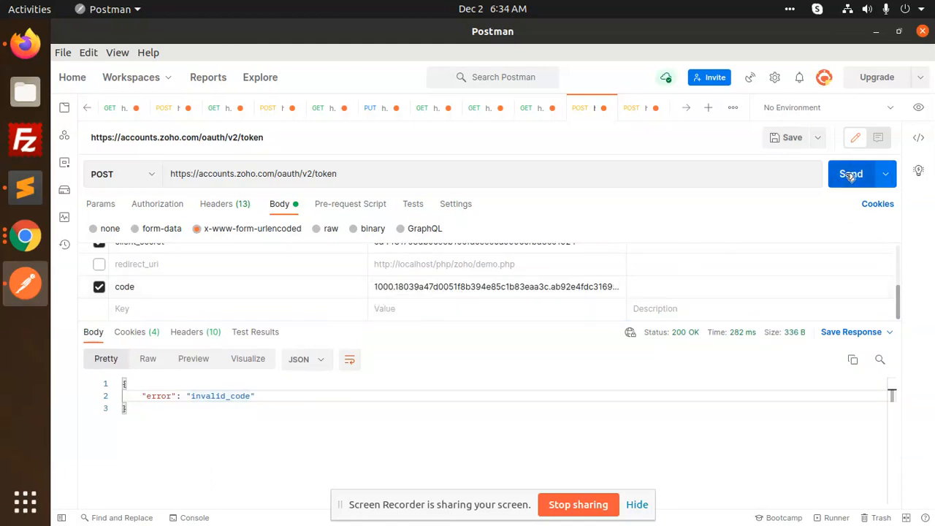
- Resend with the new code and review the access_token, refresh_token and expires_in 3600 response
click(851, 174)
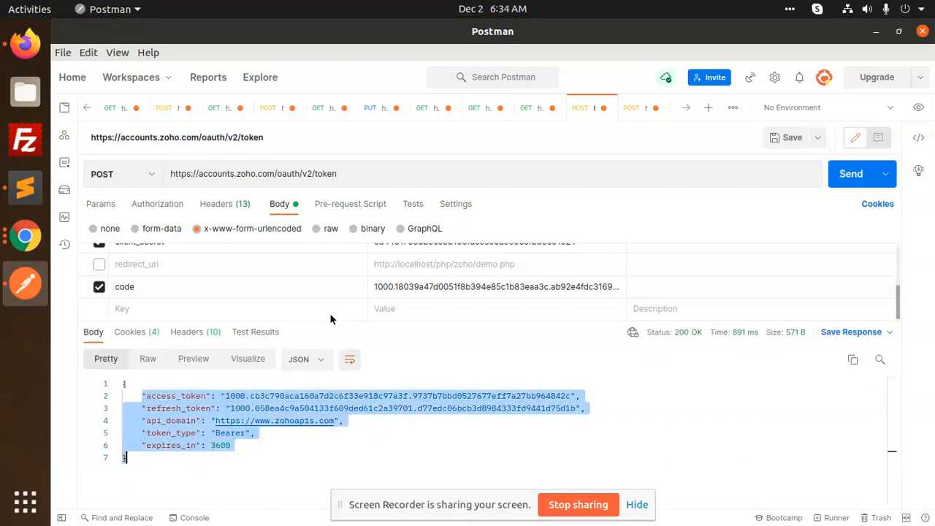
mouse_move(461, 307)
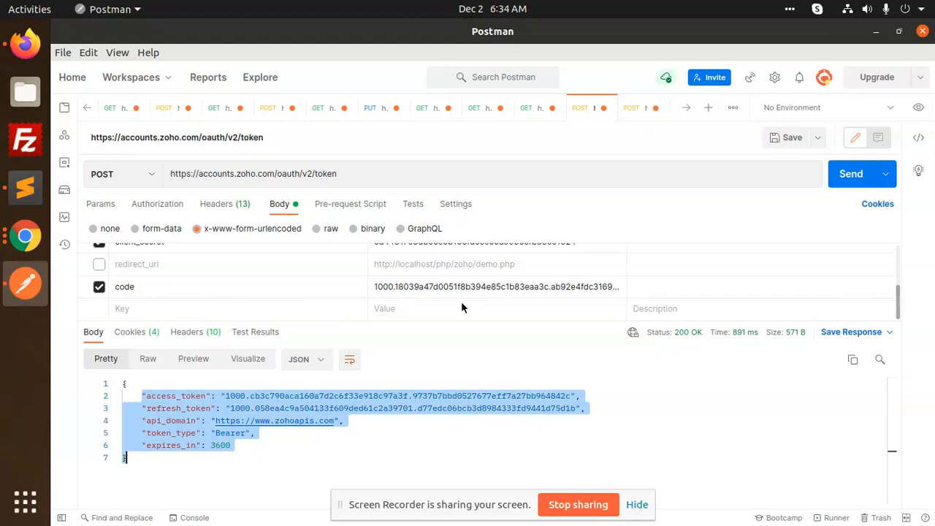
scroll(up, 3)
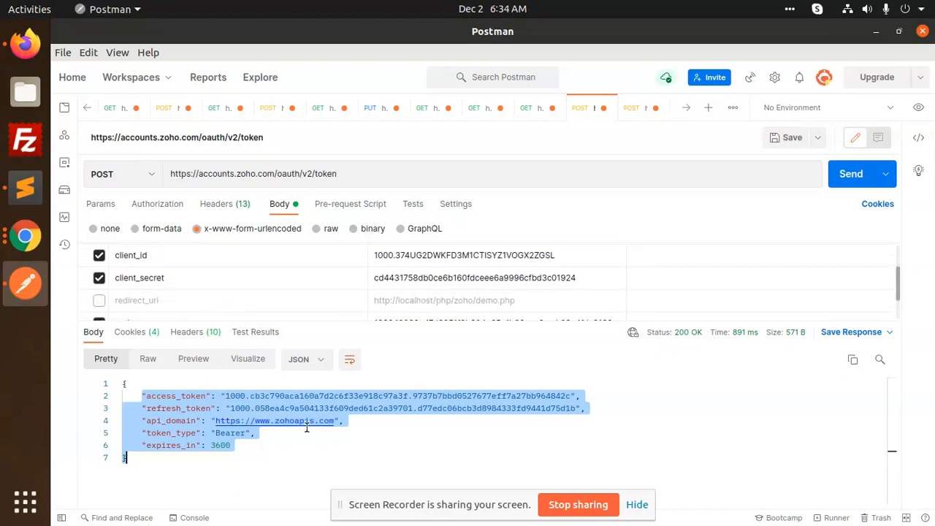
mouse_move(353, 426)
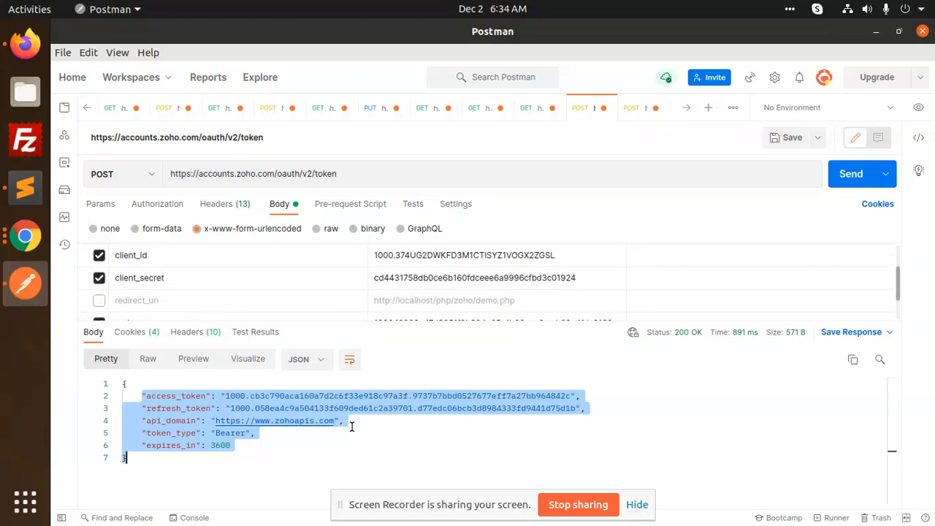